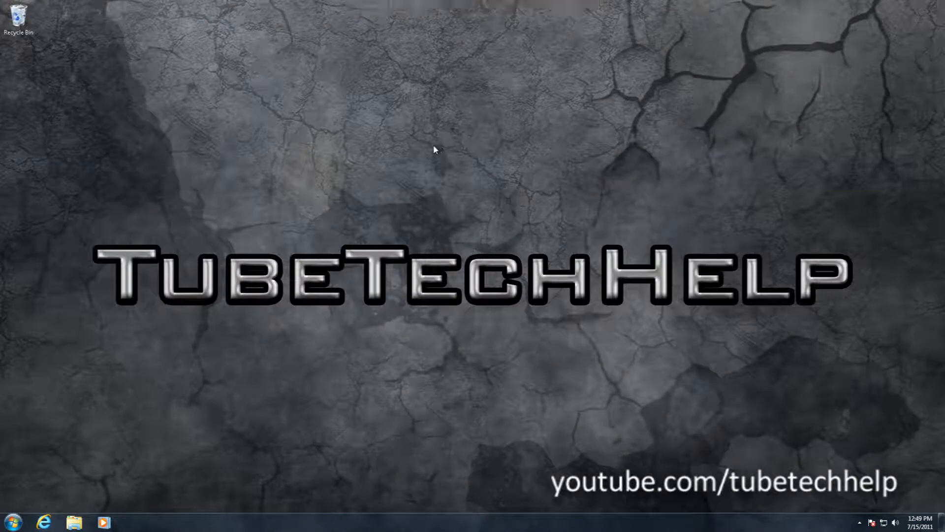
{"action": "mouse_move", "coordinate": [328, 239]}
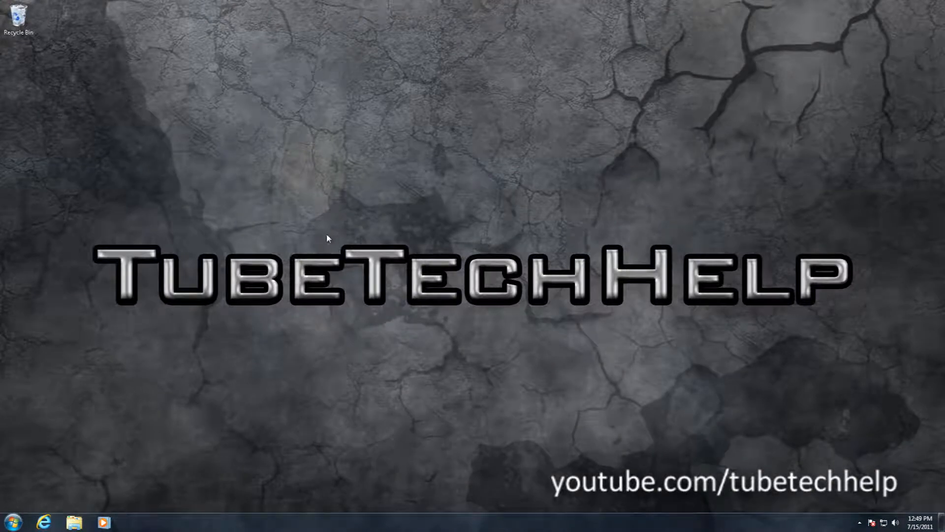
{"action": "mouse_move", "coordinate": [314, 274]}
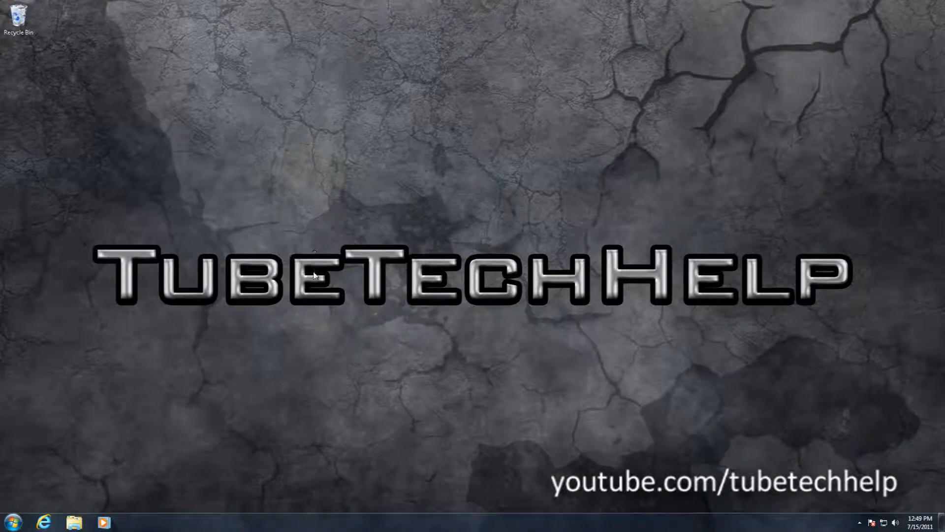
{"action": "mouse_move", "coordinate": [339, 350]}
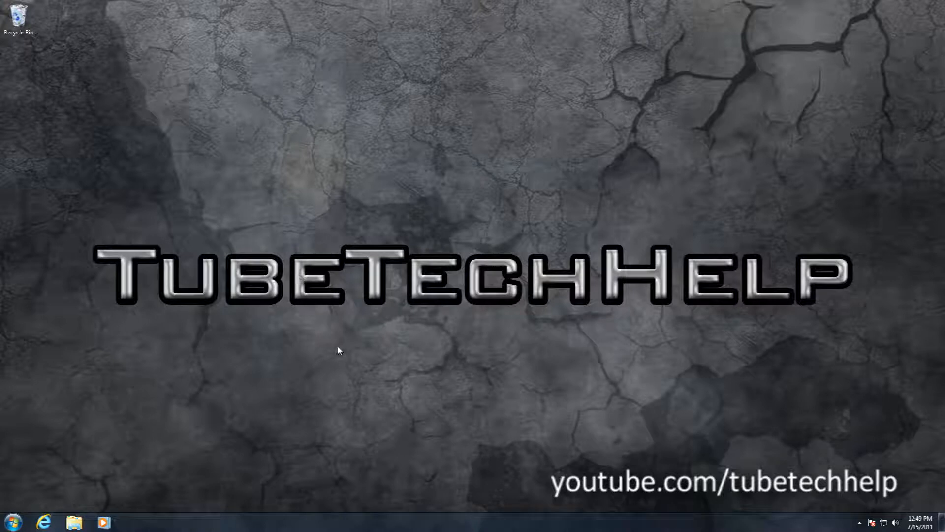
{"action": "mouse_move", "coordinate": [296, 212]}
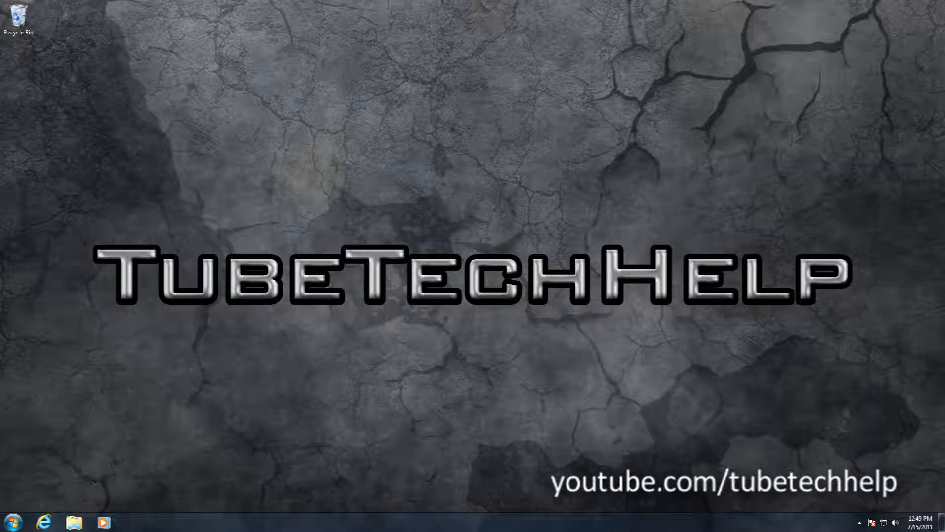
Step: In Internet Explorer, search Google for 'keepass' and open the keepass.info site
{"action": "left_click", "coordinate": [44, 522]}
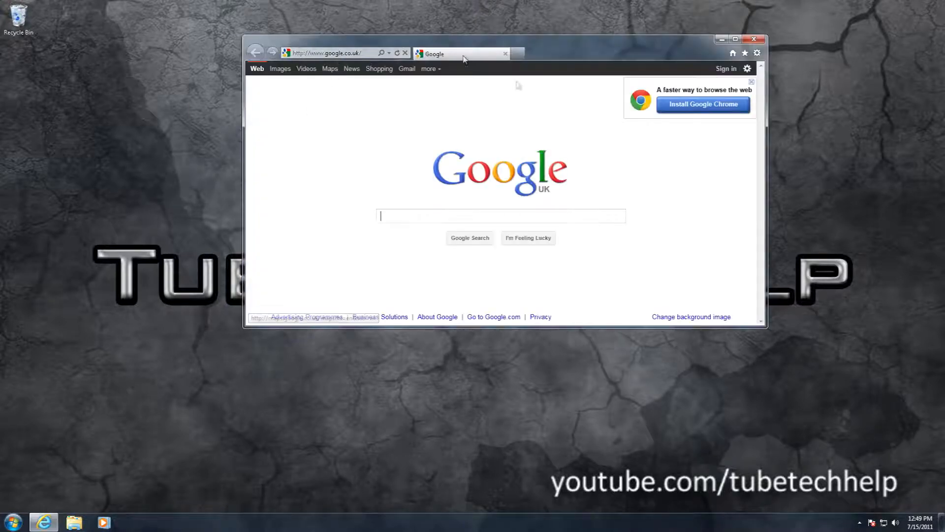
{"action": "type", "text": "keepas"}
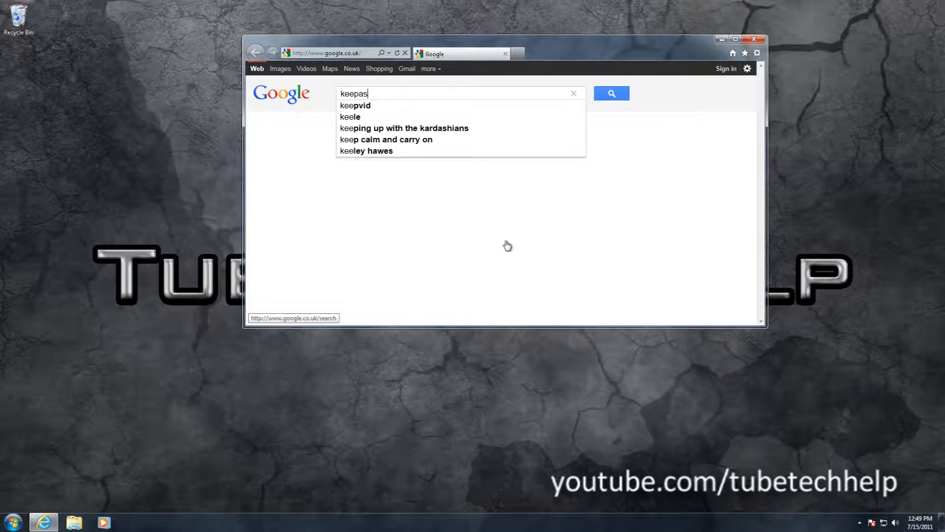
{"action": "left_click", "coordinate": [610, 93]}
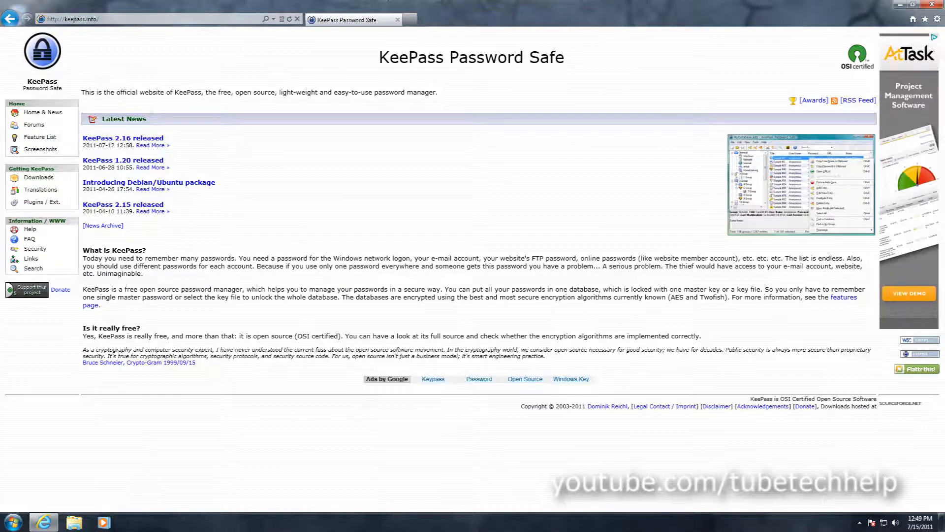
Step: On the Downloads page, follow the 'KeePass 1.20 (Installer EXE for Windows)' link
{"action": "left_click", "coordinate": [38, 177]}
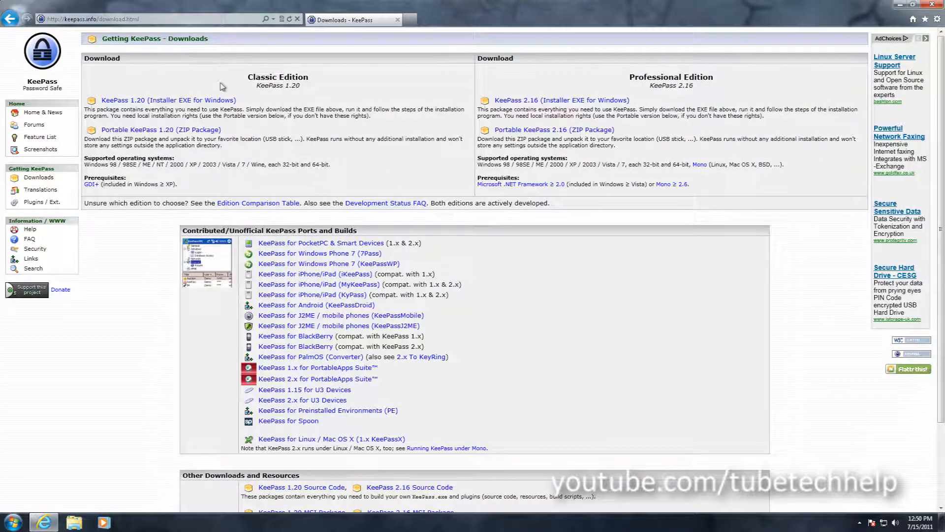
{"action": "mouse_move", "coordinate": [313, 146]}
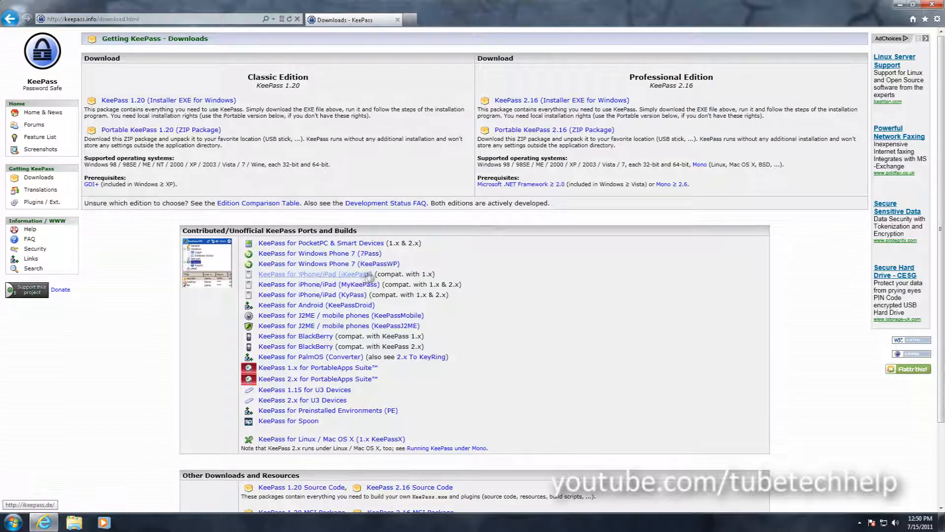
{"action": "mouse_move", "coordinate": [296, 336]}
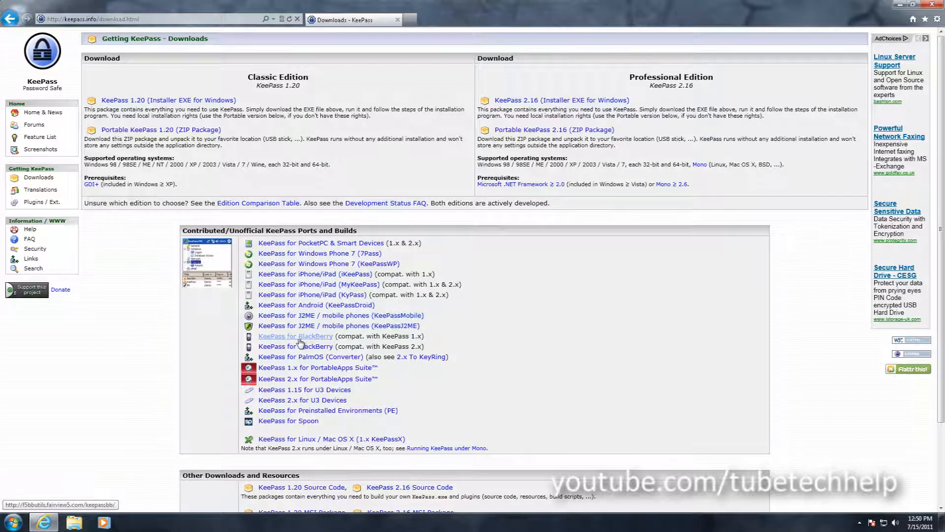
{"action": "scroll", "scroll_direction": "down", "scroll_amount": 3}
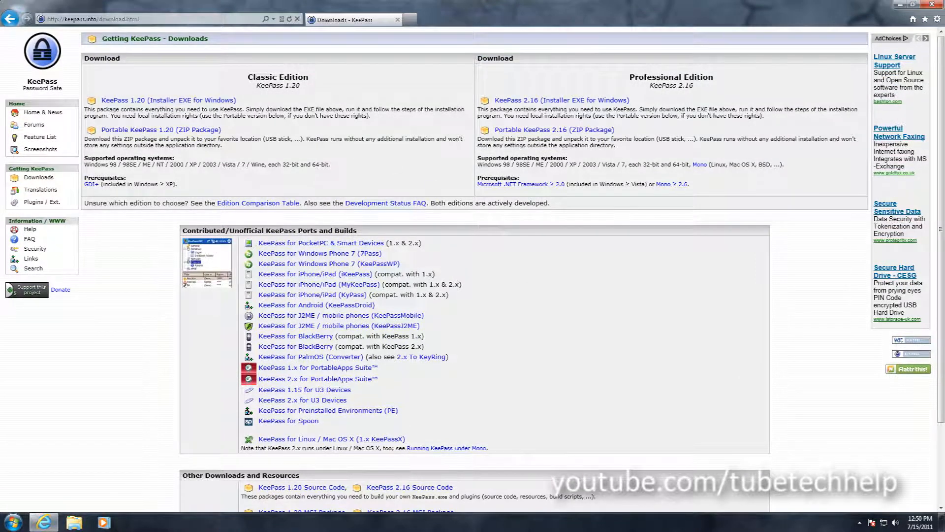
{"action": "left_click", "coordinate": [169, 100]}
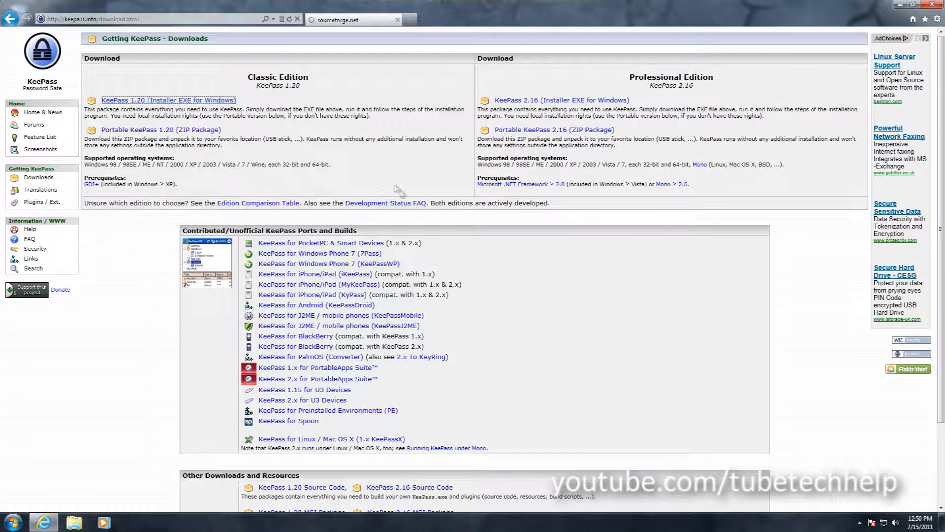
Step: Run the KeePass-1.20-Setup.exe download from SourceForge and let the security scan run
{"action": "left_click", "coordinate": [169, 99]}
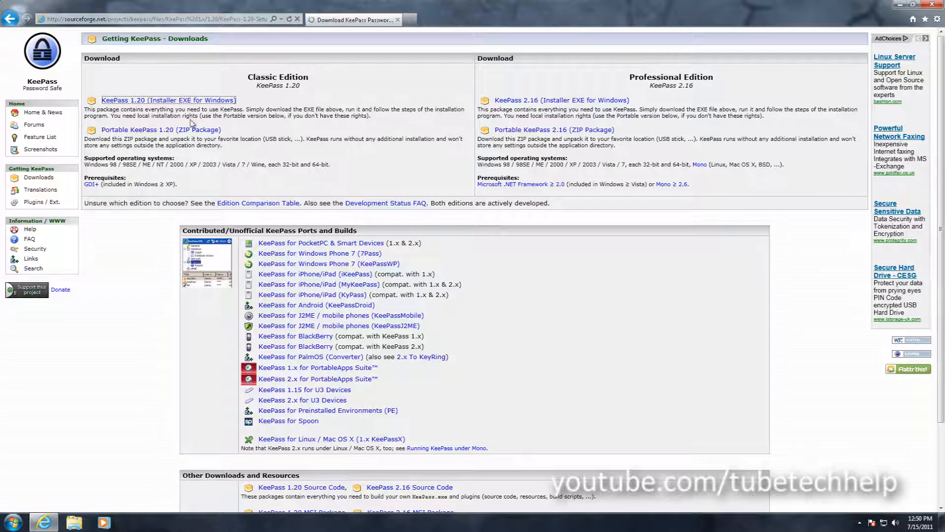
{"action": "left_click", "coordinate": [169, 99]}
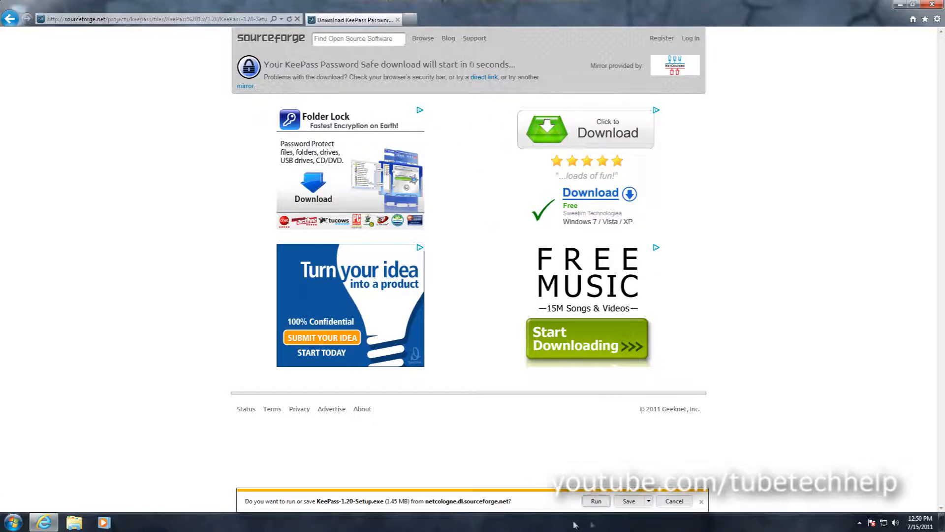
{"action": "left_click", "coordinate": [596, 501]}
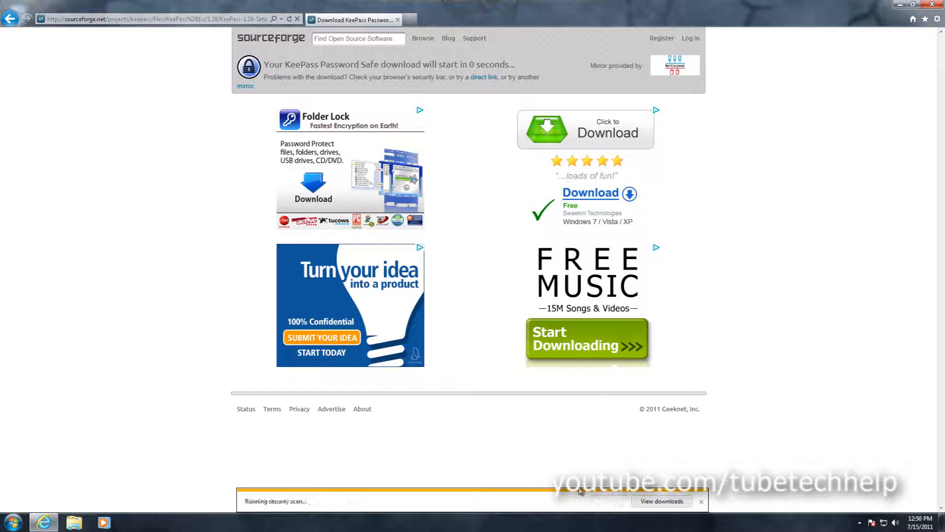
{"action": "mouse_move", "coordinate": [601, 434]}
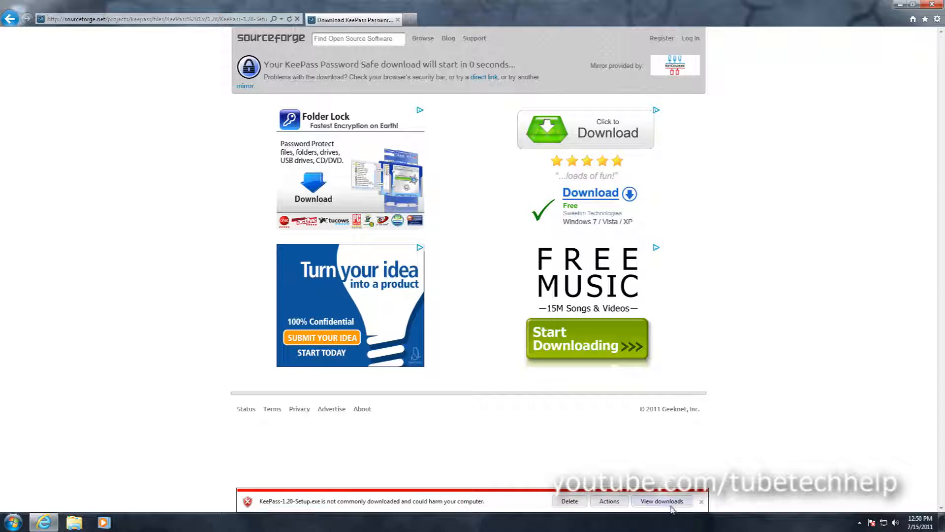
Step: Run the flagged KeePass installer anyway from the downloads list and approve User Account Control
{"action": "left_click", "coordinate": [661, 502]}
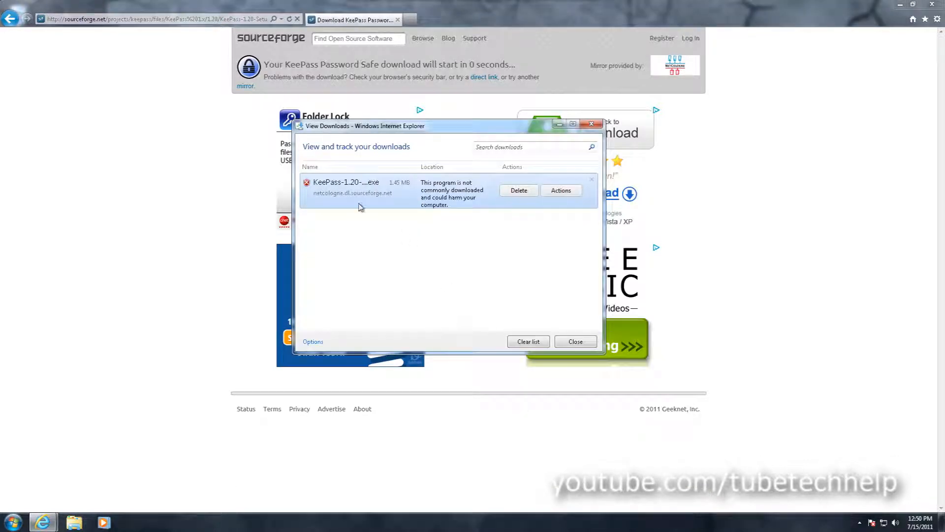
{"action": "left_click", "coordinate": [561, 190]}
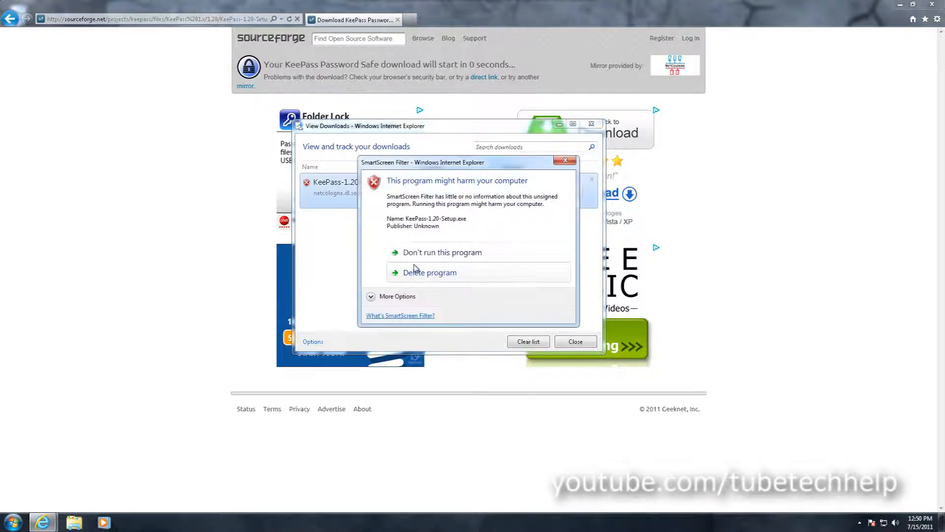
{"action": "left_click", "coordinate": [430, 272]}
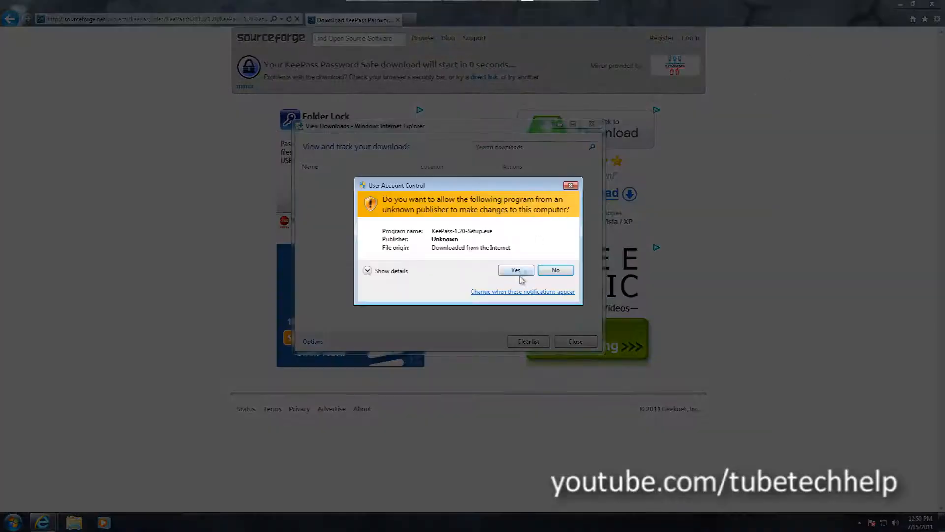
{"action": "left_click", "coordinate": [515, 269]}
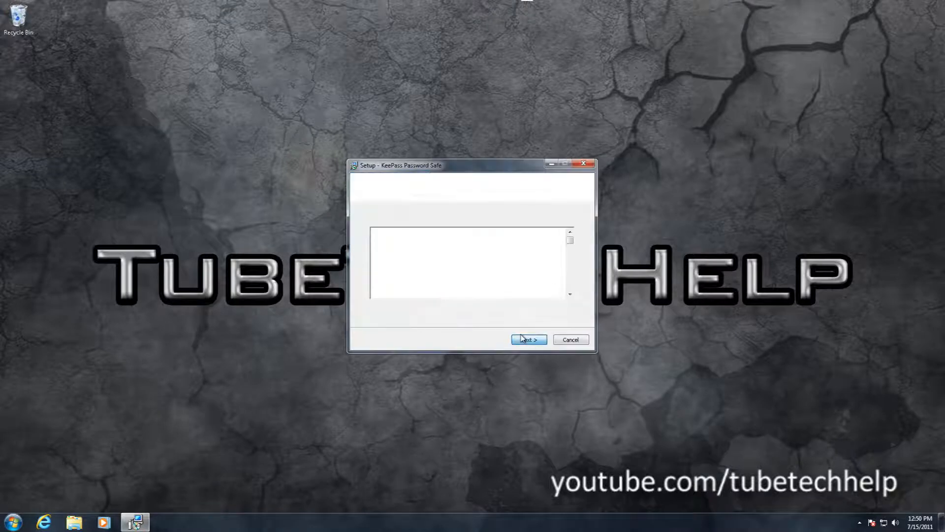
Step: Install KeePass with a desktop icon and launch KeePass when setup finishes
{"action": "left_click", "coordinate": [528, 339]}
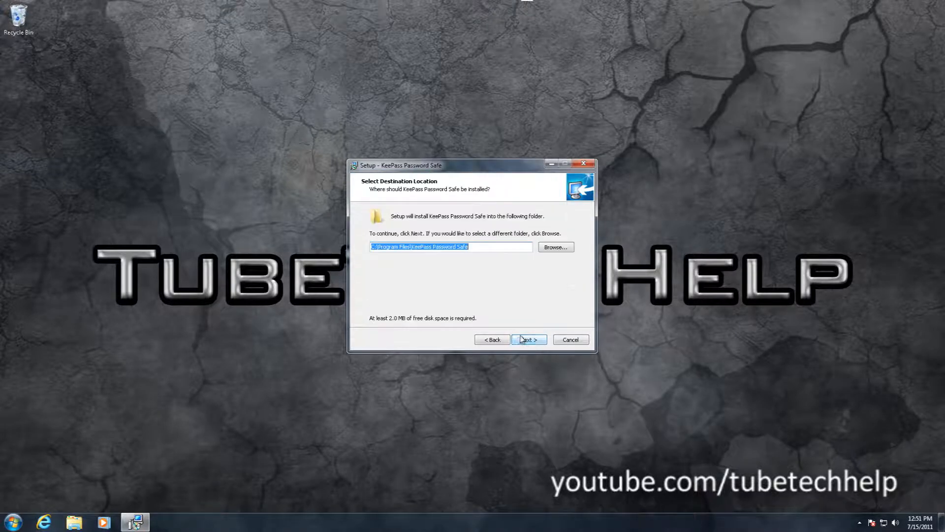
{"action": "left_click", "coordinate": [529, 339]}
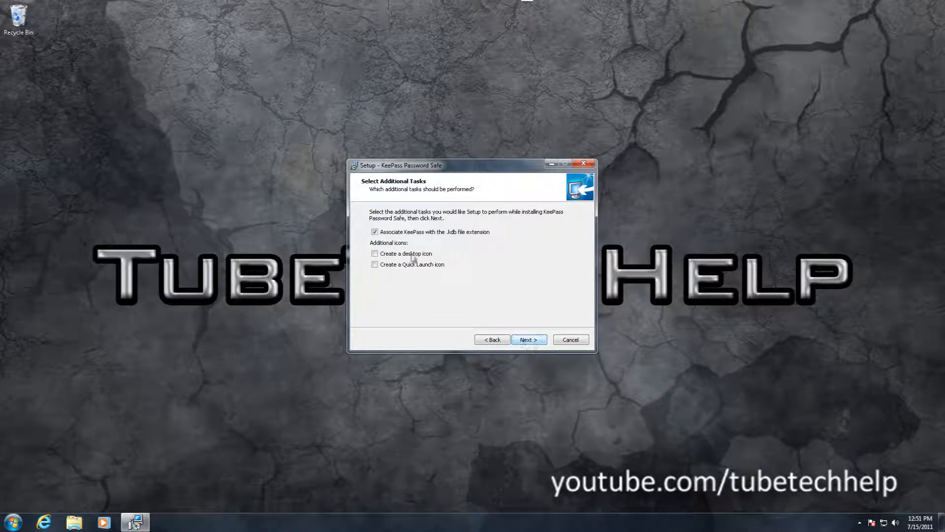
{"action": "left_click", "coordinate": [528, 339]}
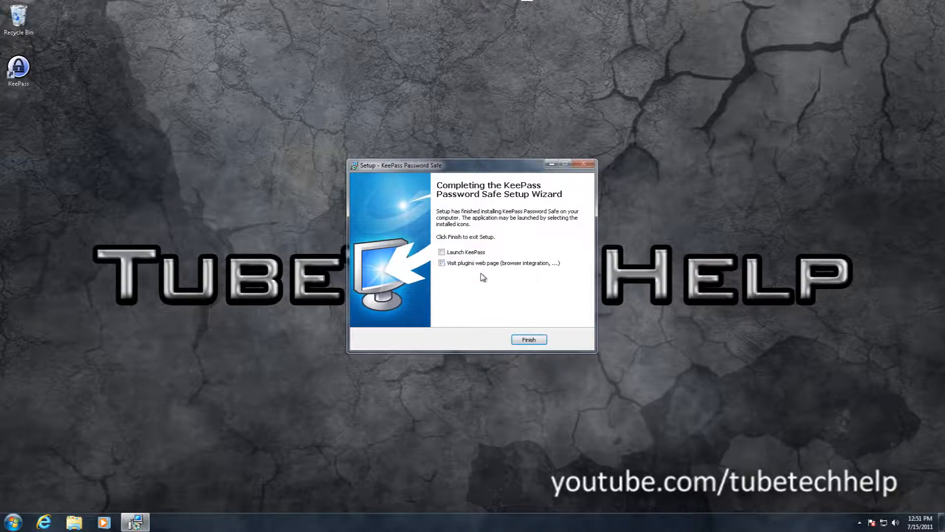
{"action": "left_click", "coordinate": [442, 262]}
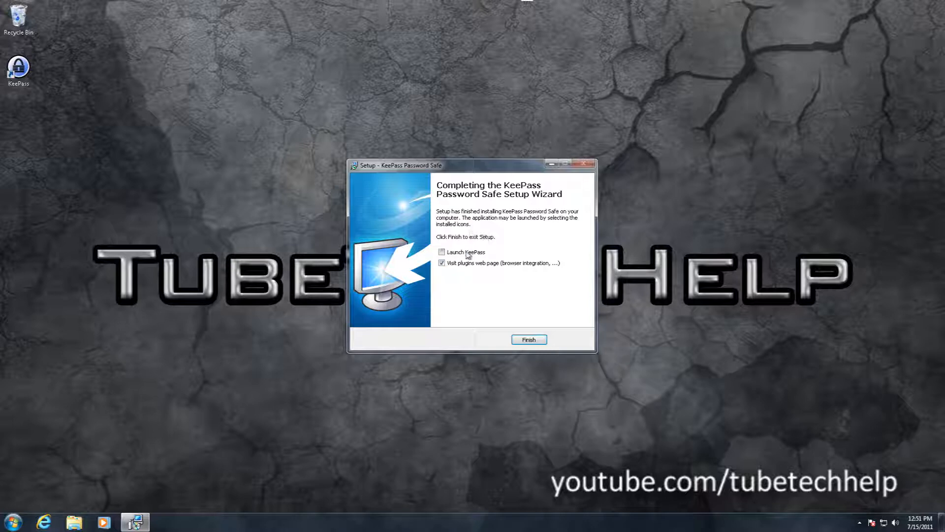
{"action": "left_click", "coordinate": [442, 252]}
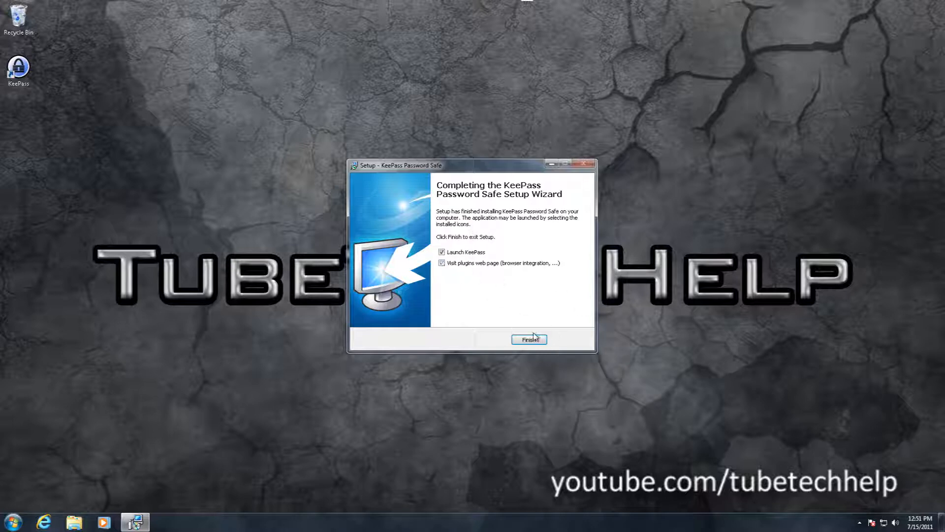
{"action": "left_click", "coordinate": [529, 339]}
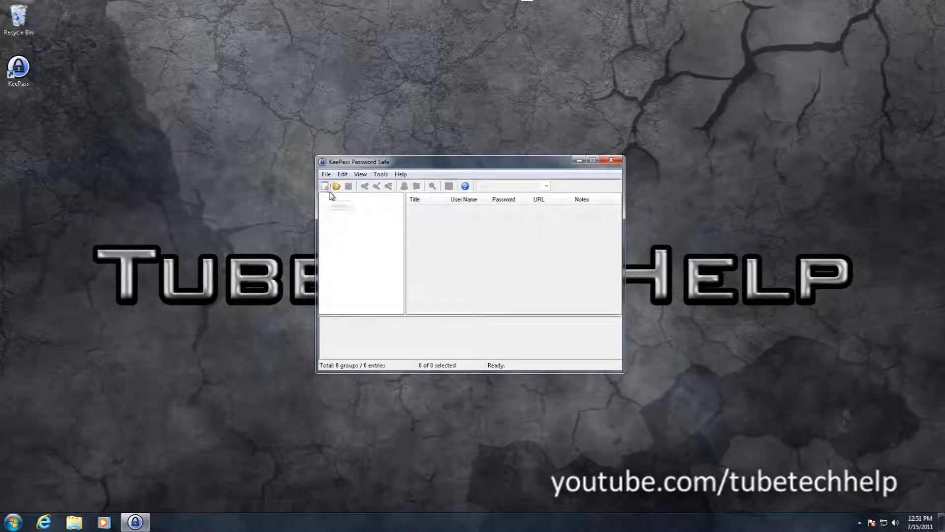
Step: Create a new database with a confirmed master password and no key file
{"action": "left_click", "coordinate": [325, 185]}
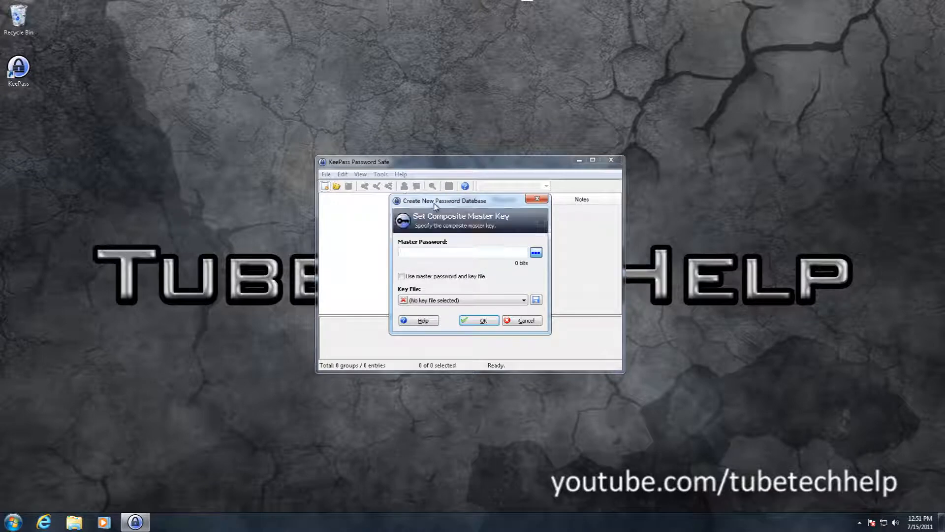
{"action": "mouse_move", "coordinate": [539, 259]}
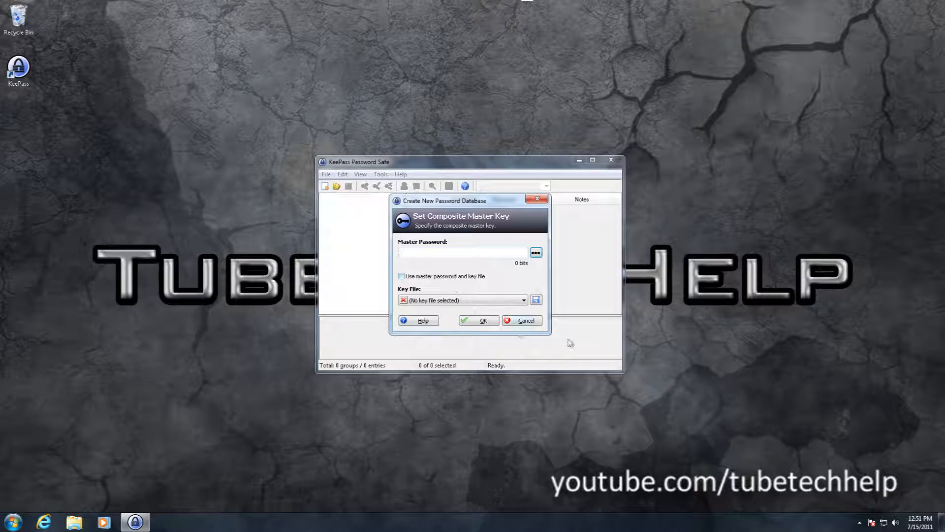
{"action": "mouse_move", "coordinate": [421, 266]}
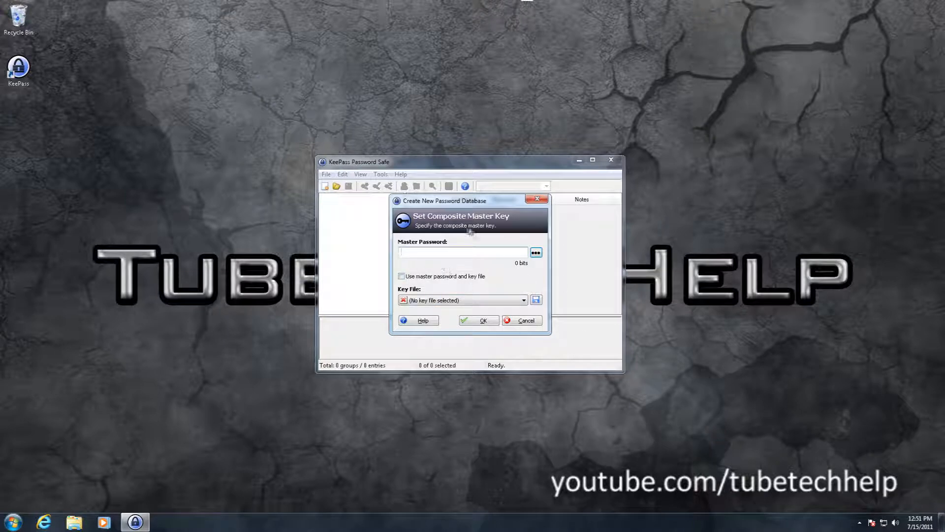
{"action": "type", "text": "password"}
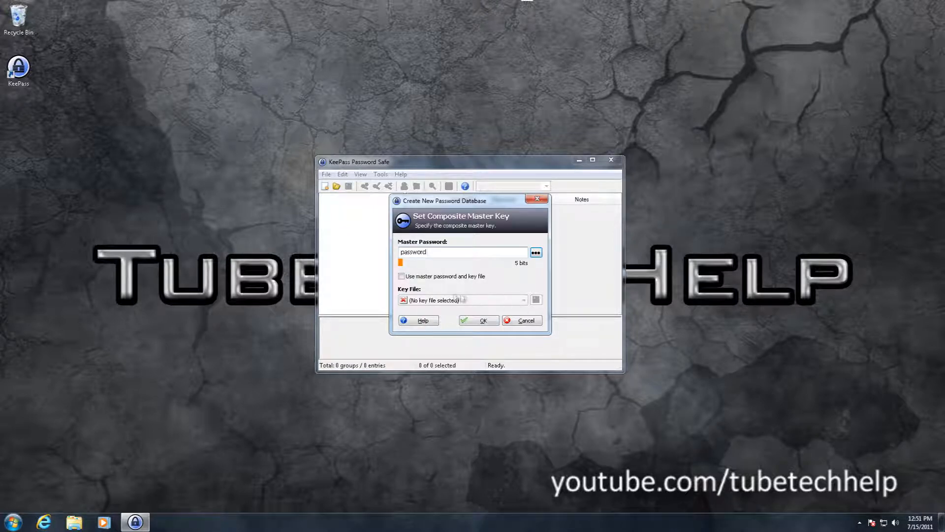
{"action": "left_click", "coordinate": [402, 276]}
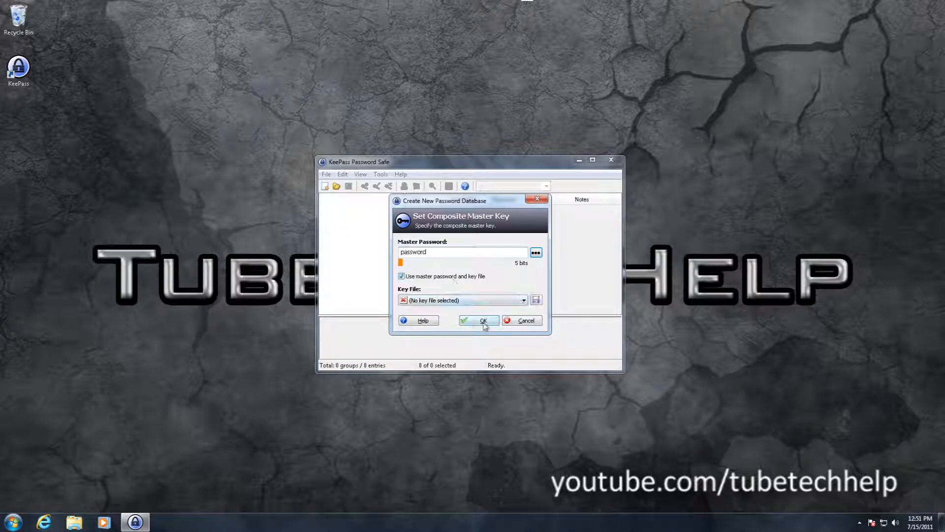
{"action": "left_click", "coordinate": [524, 300]}
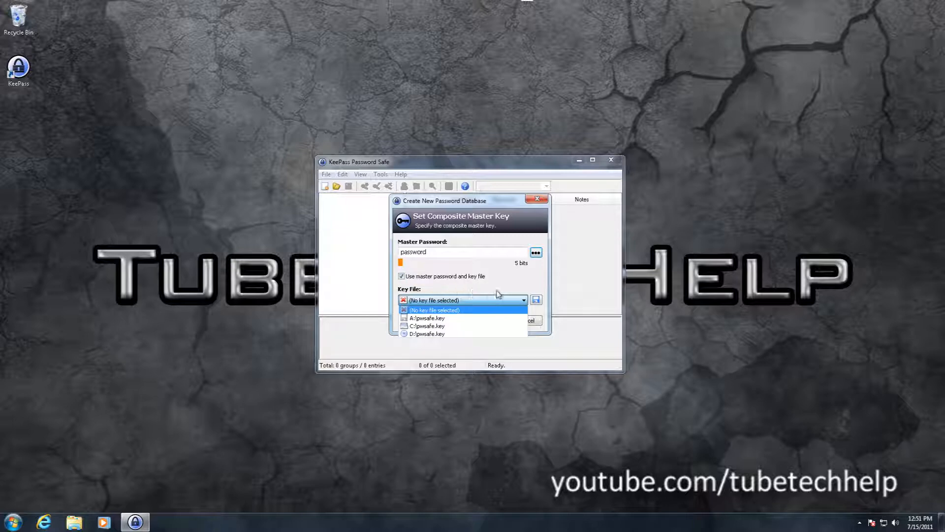
{"action": "left_click", "coordinate": [432, 300]}
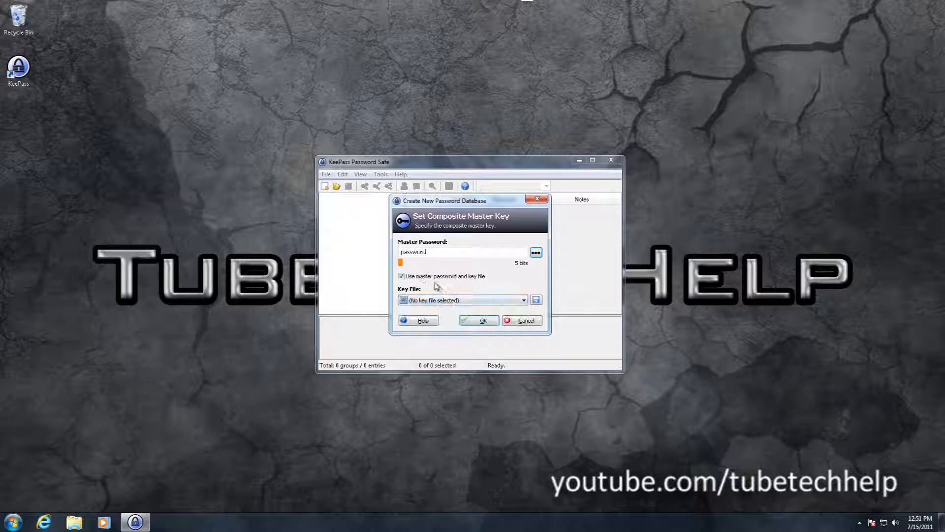
{"action": "left_click", "coordinate": [402, 276]}
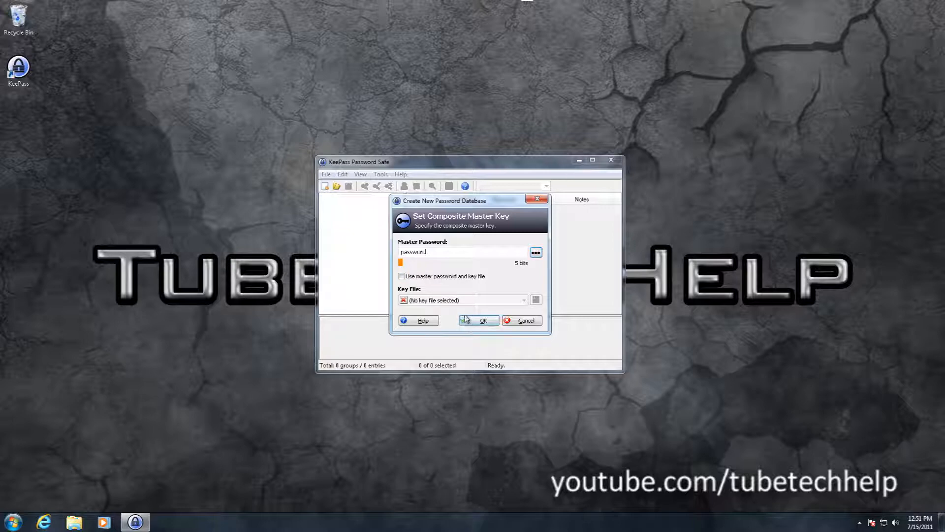
{"action": "left_click", "coordinate": [479, 320]}
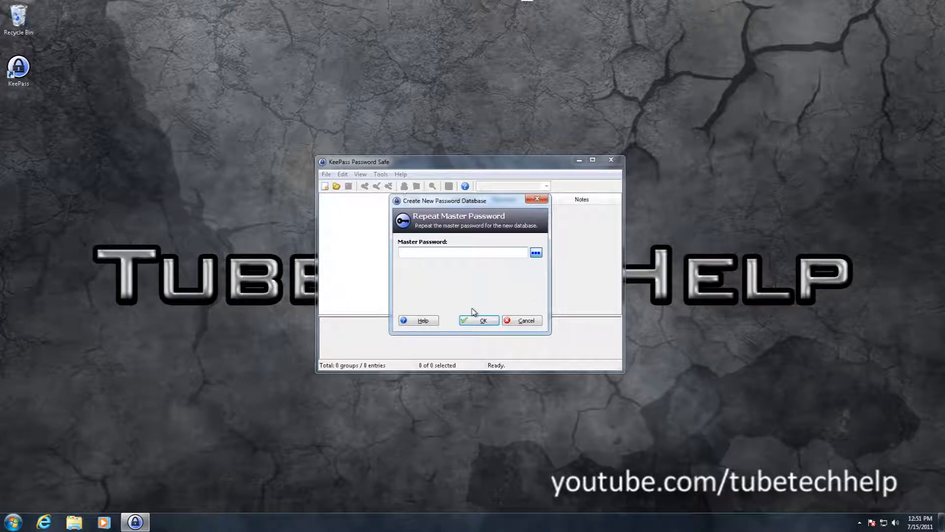
{"action": "left_click", "coordinate": [478, 320]}
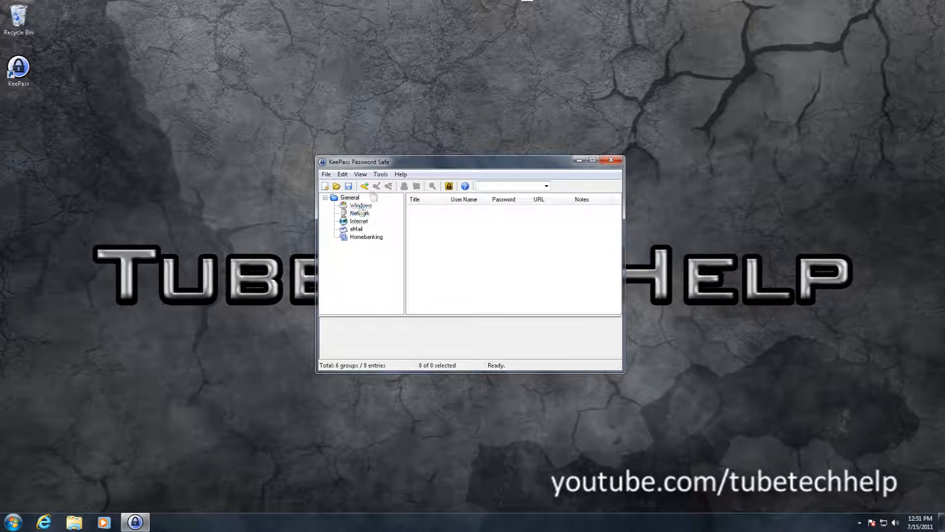
{"action": "mouse_move", "coordinate": [349, 185]}
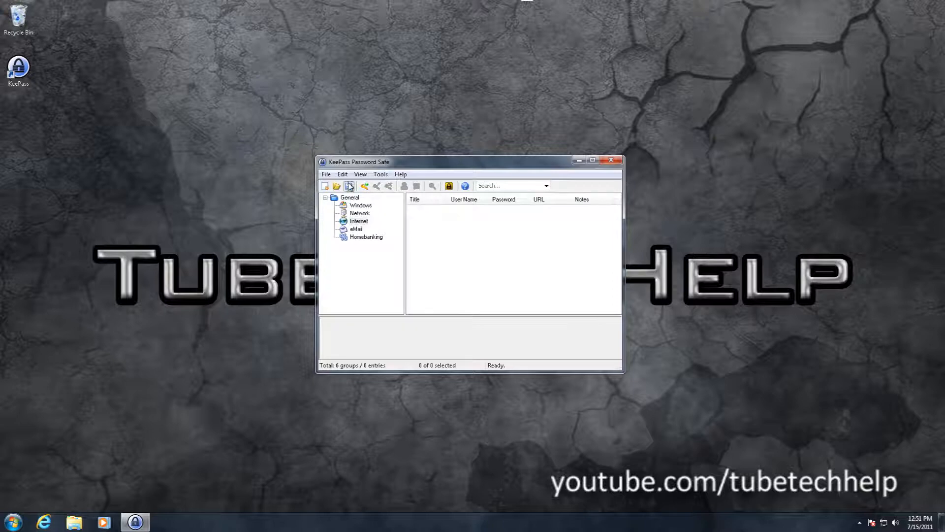
Step: Save the database as Database.kdb in Documents, then open a group's context menu
{"action": "left_click", "coordinate": [349, 186]}
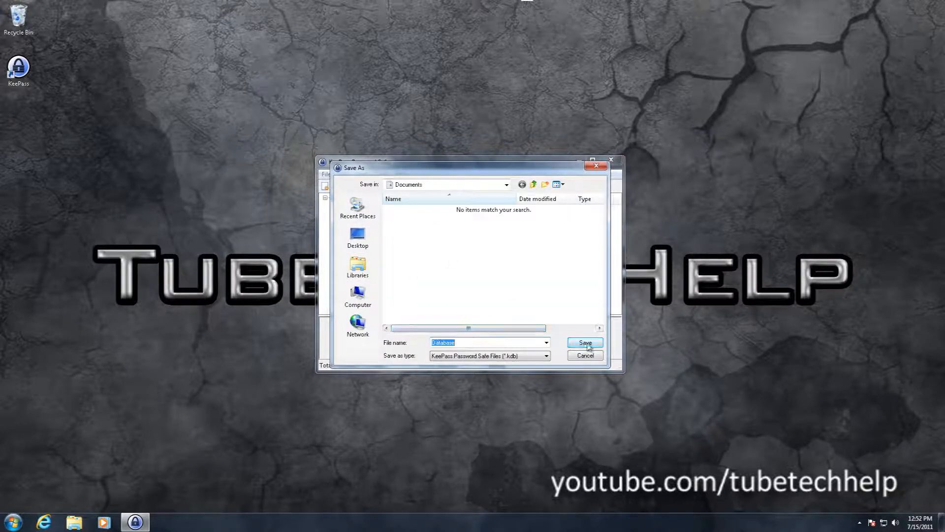
{"action": "left_click", "coordinate": [584, 342]}
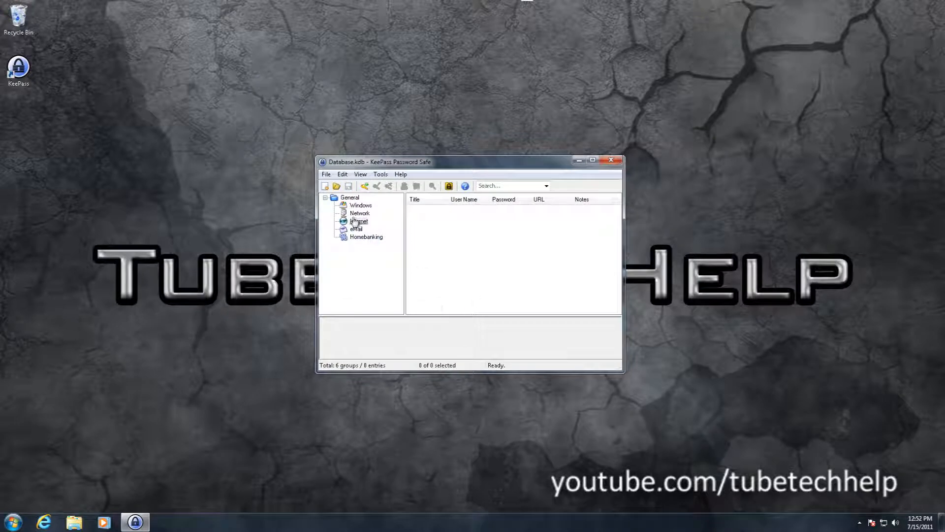
{"action": "left_click", "coordinate": [360, 205]}
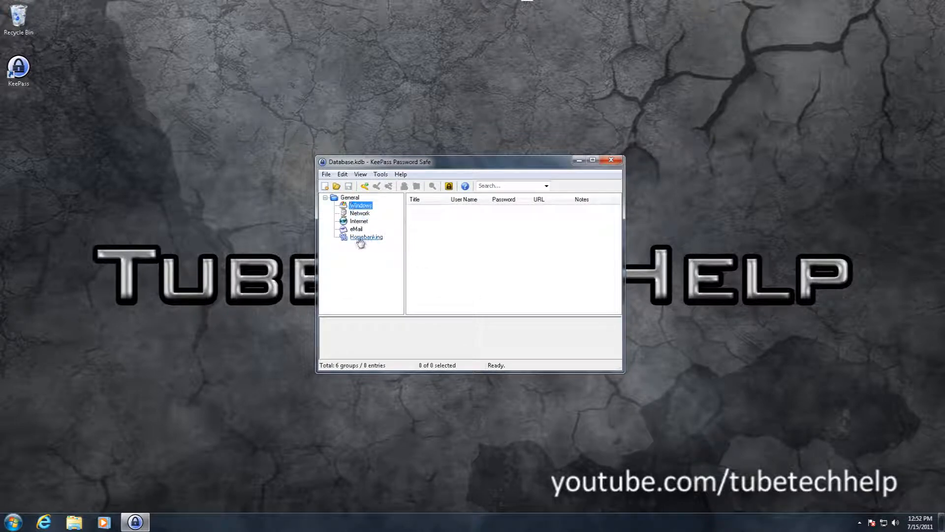
{"action": "right_click", "coordinate": [366, 237]}
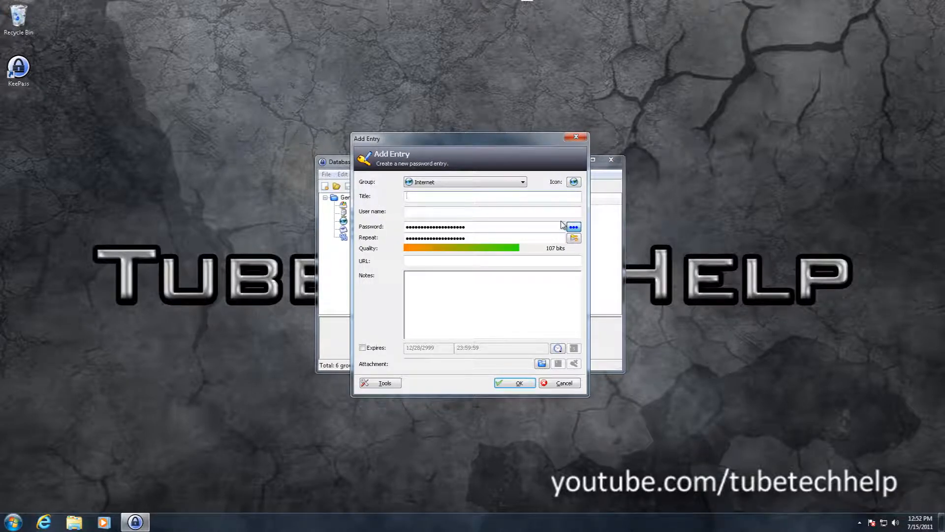
Step: Title the new Internet entry 'Youtube', enter user name tubetechhelp, and open the password generator
{"action": "type", "text": "Yo"}
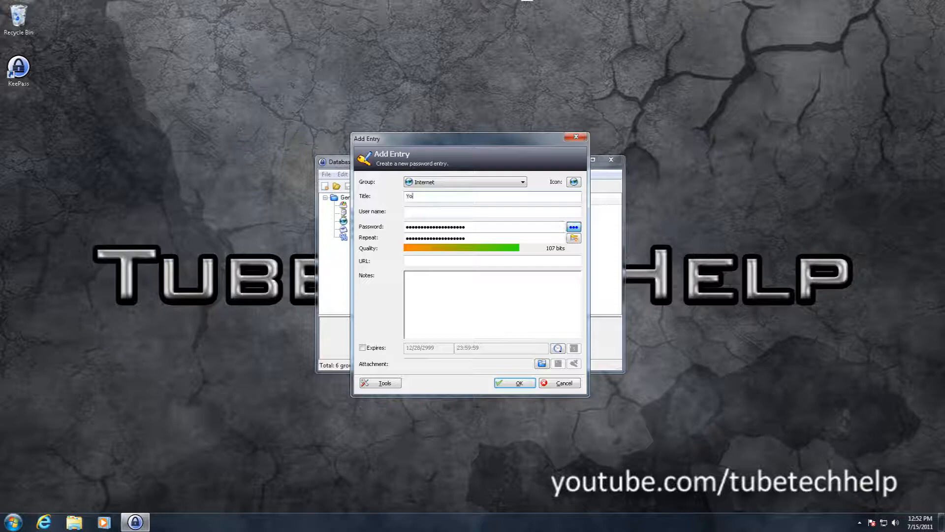
{"action": "type", "text": "tube"}
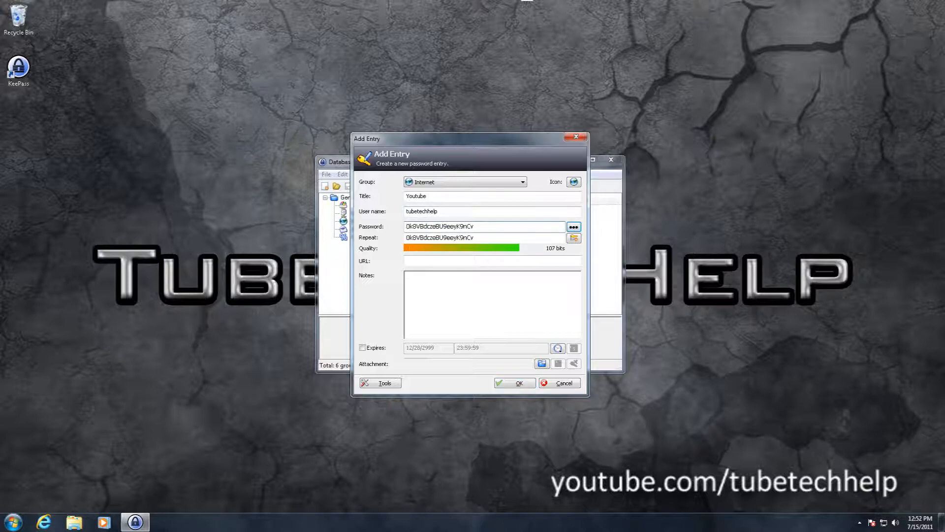
{"action": "left_click", "coordinate": [573, 237]}
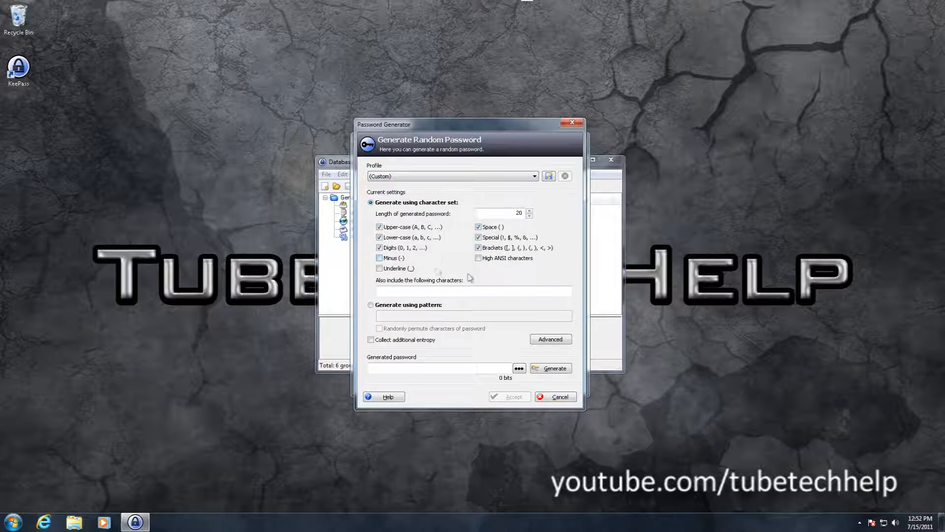
Step: Generate a random 20-character password, reveal it, and accept it for the Youtube entry
{"action": "left_click", "coordinate": [549, 368]}
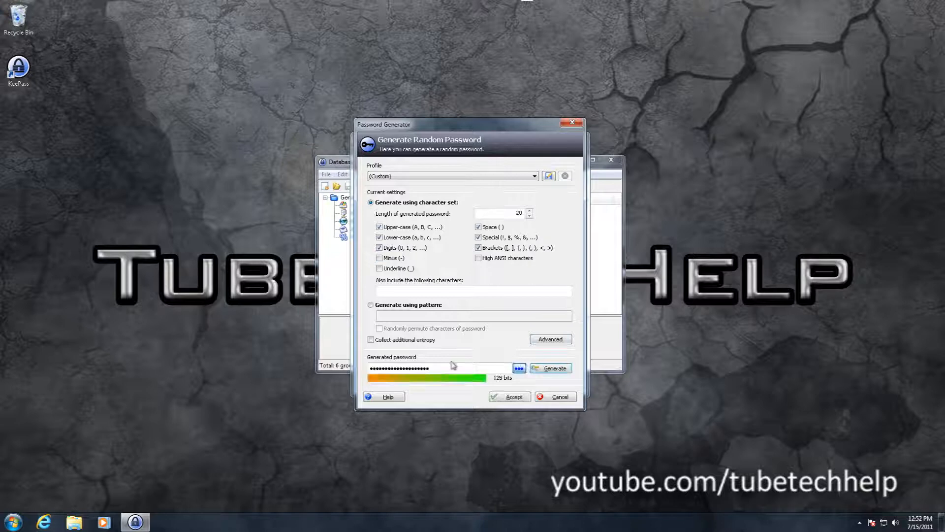
{"action": "left_click", "coordinate": [518, 367]}
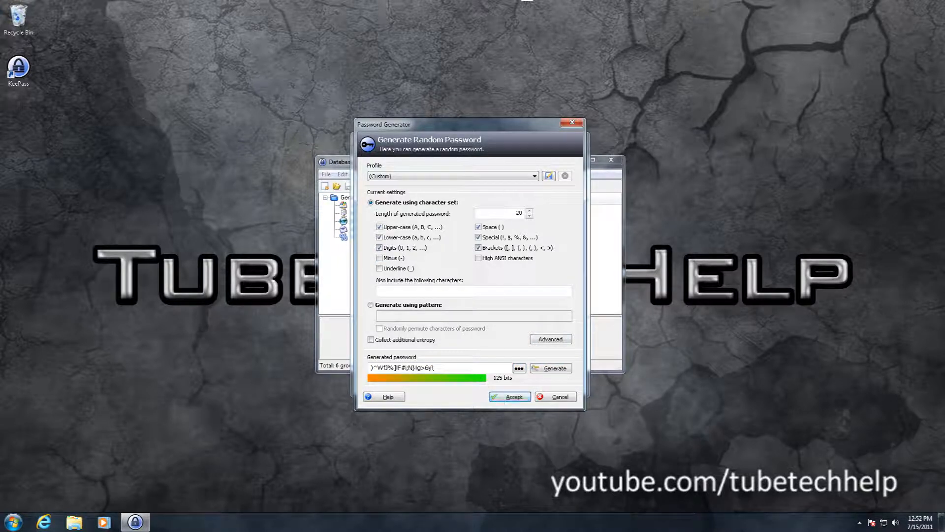
{"action": "left_click", "coordinate": [509, 396]}
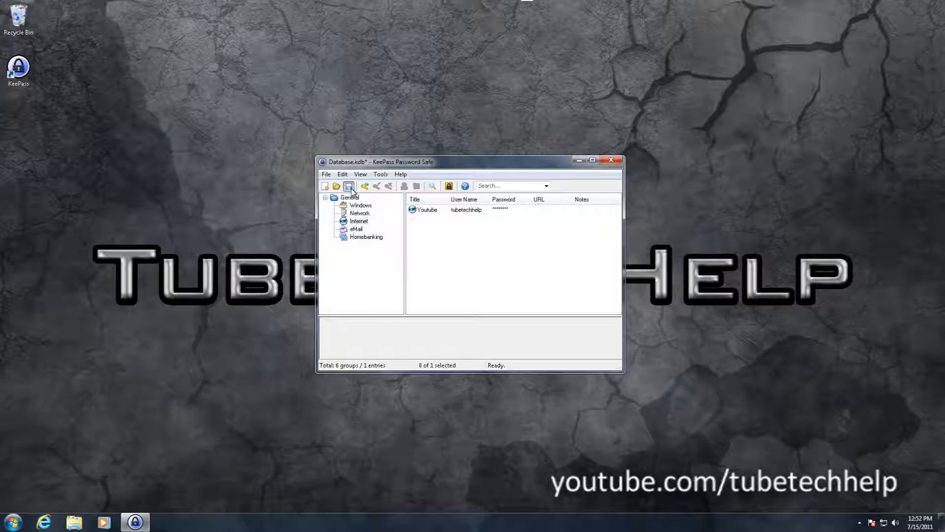
Step: Save the database and switch to Internet Explorer on the Google UK home page
{"action": "left_click", "coordinate": [348, 186]}
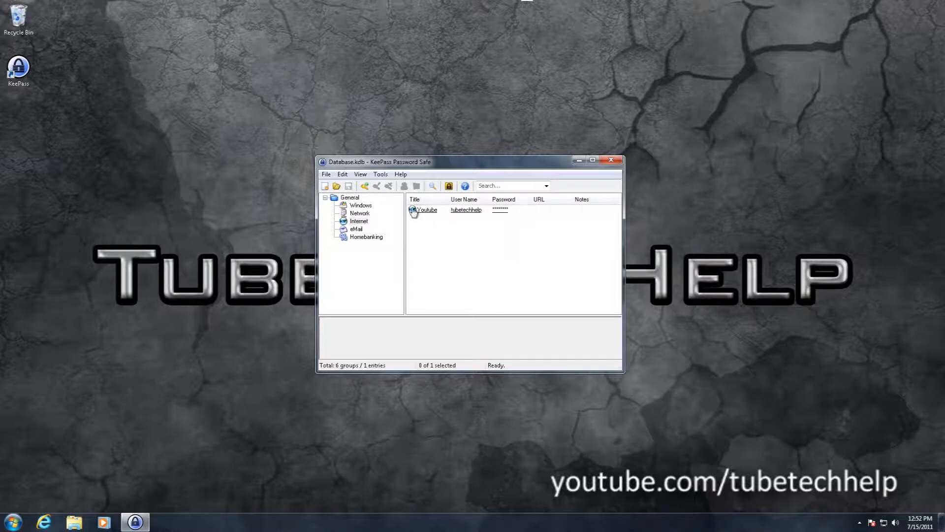
{"action": "left_click", "coordinate": [427, 209]}
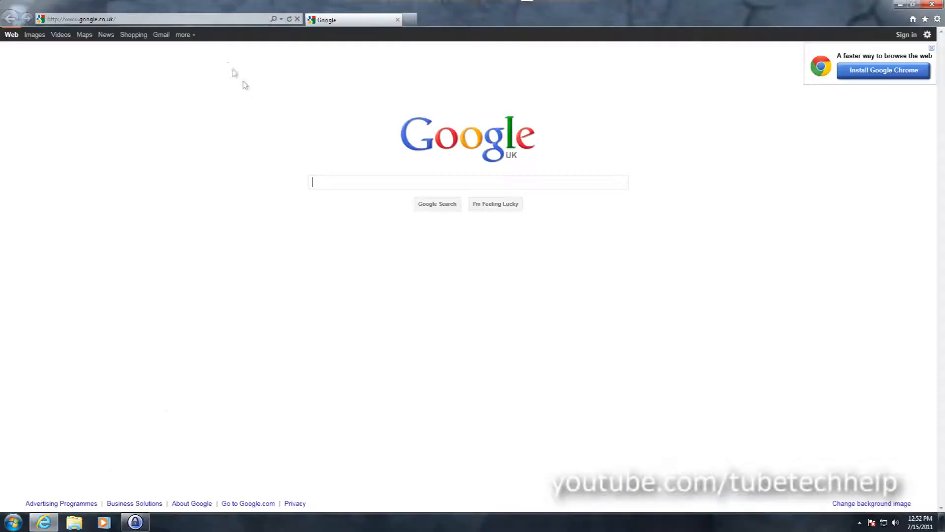
Step: Open Gmail sign-in, enter username tubetechhelp and paste the copied password
{"action": "left_click", "coordinate": [161, 34]}
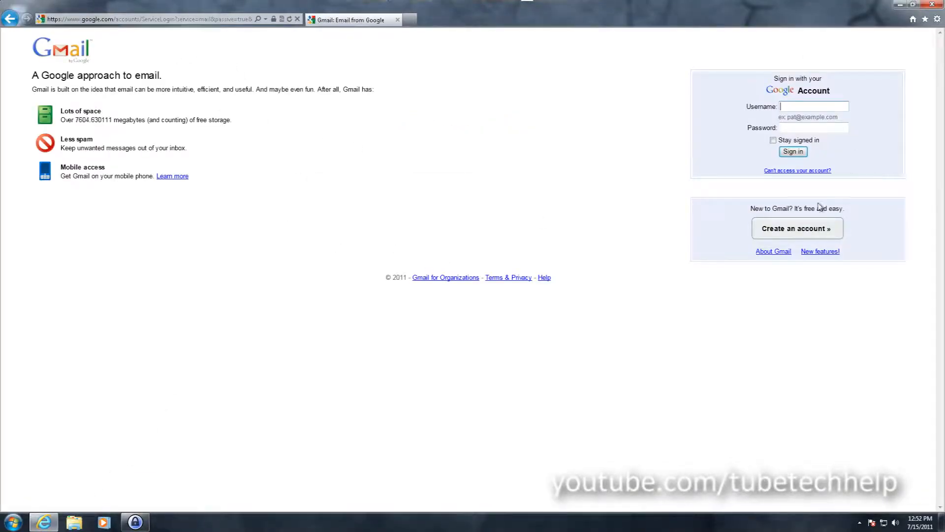
{"action": "type", "text": "tubetechhelp"}
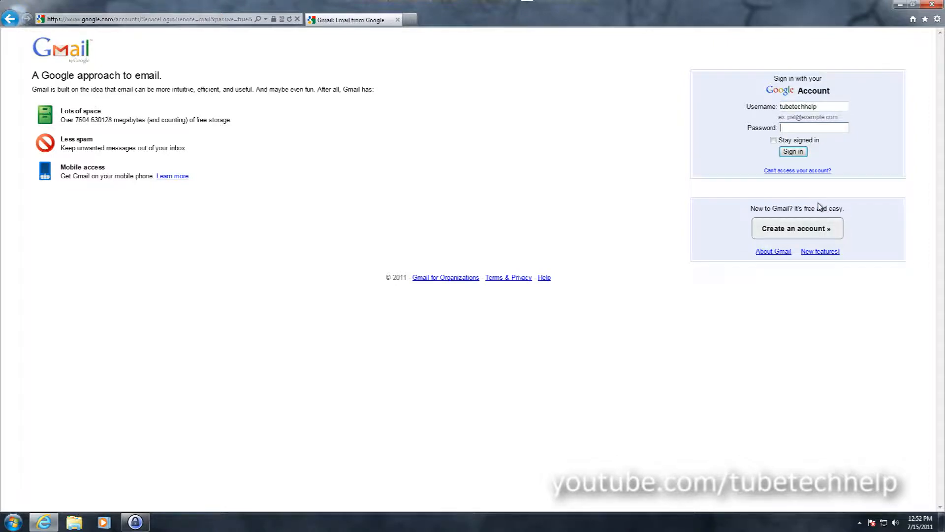
{"action": "right_click", "coordinate": [427, 209]}
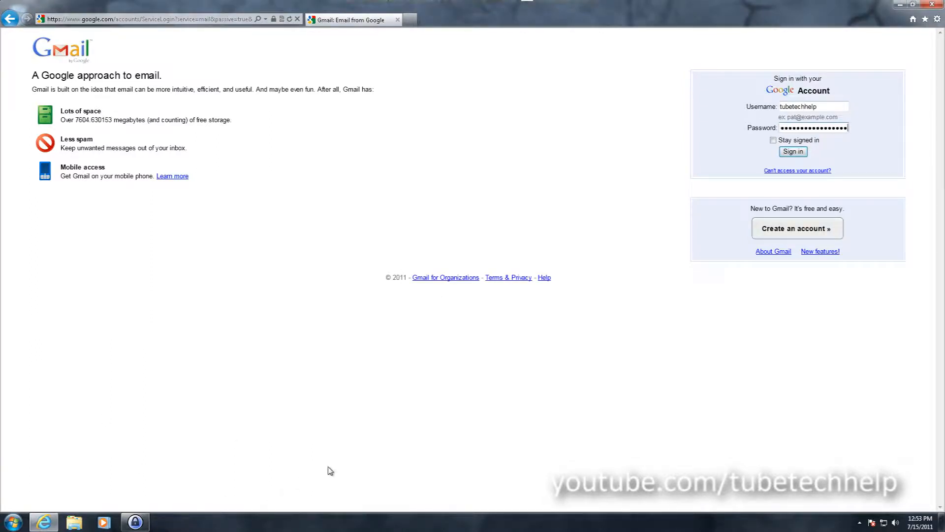
{"action": "left_click", "coordinate": [135, 521]}
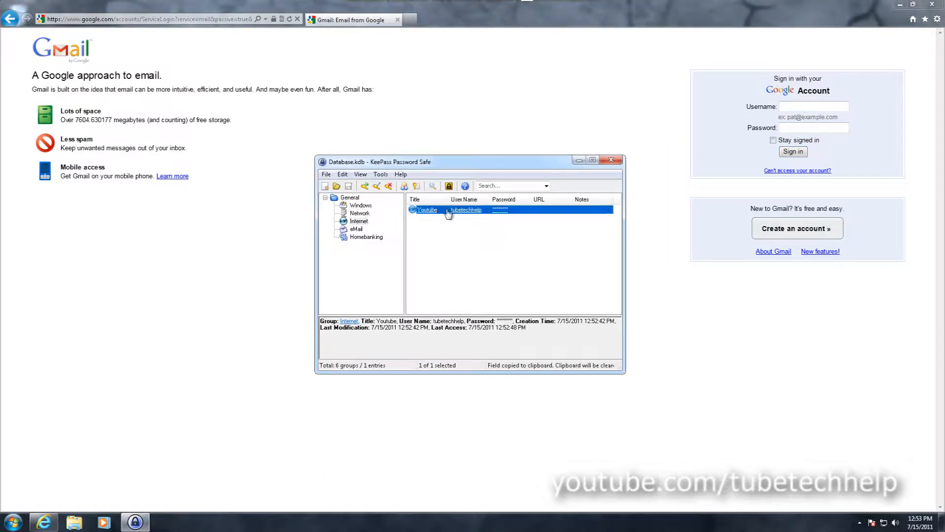
Step: Auto-type the YouTube entry's login into the Gmail sign-in form
{"action": "right_click", "coordinate": [449, 210]}
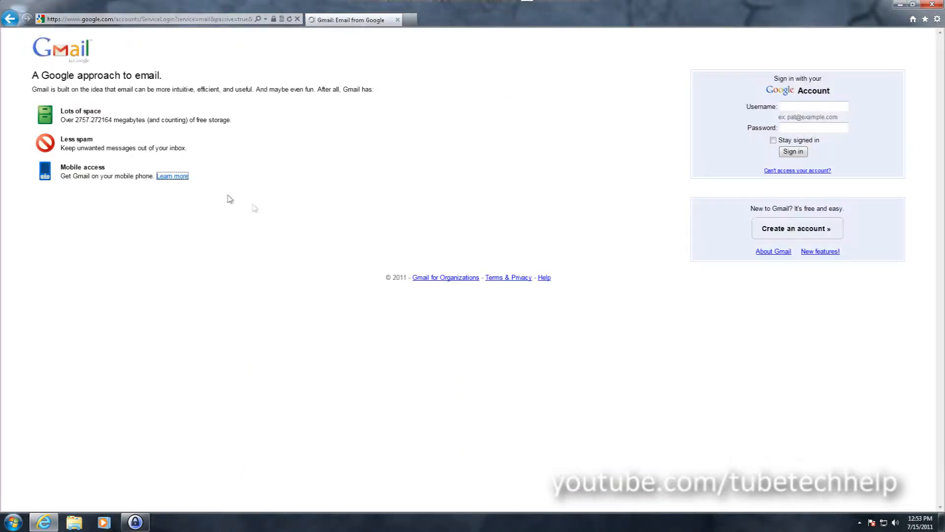
{"action": "right_click", "coordinate": [449, 210]}
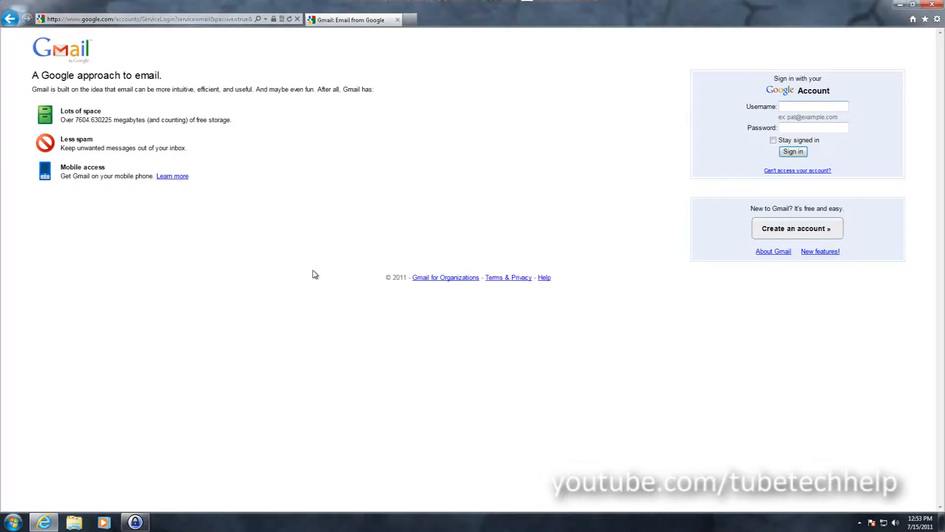
{"action": "right_click", "coordinate": [428, 209]}
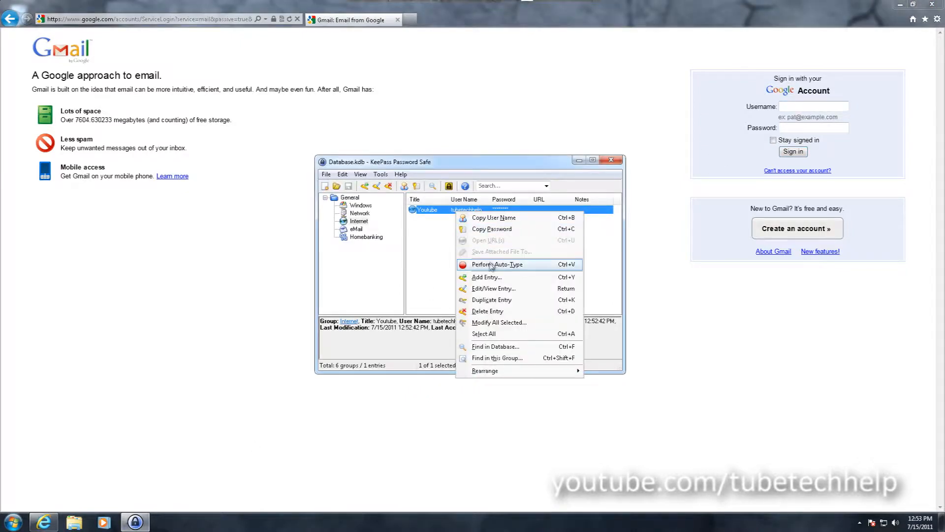
{"action": "left_click", "coordinate": [496, 264]}
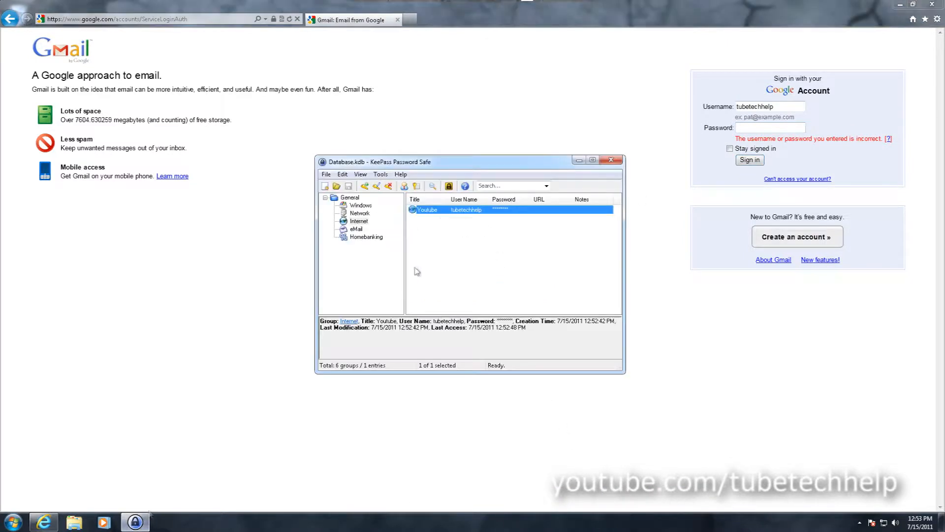
Step: Go to keepass.info and view the Plugins / Extensions page
{"action": "left_click", "coordinate": [400, 174]}
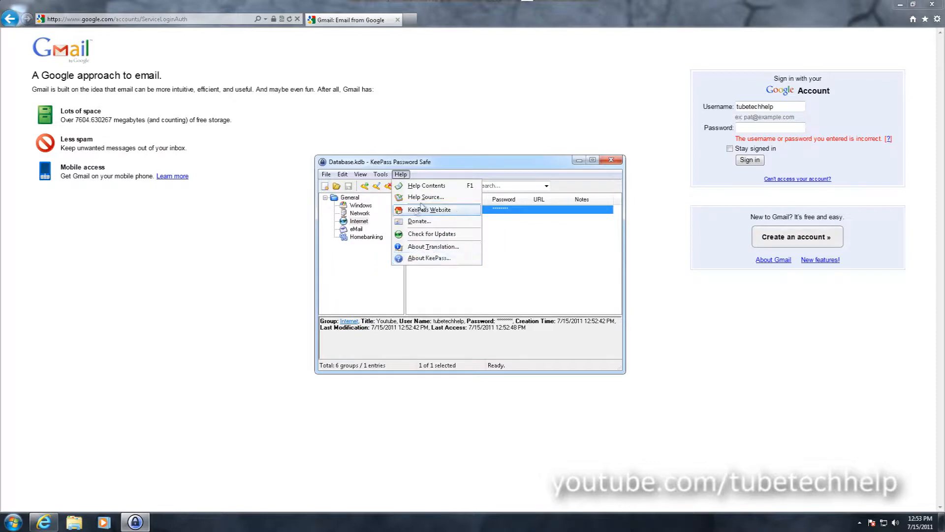
{"action": "left_click", "coordinate": [326, 174]}
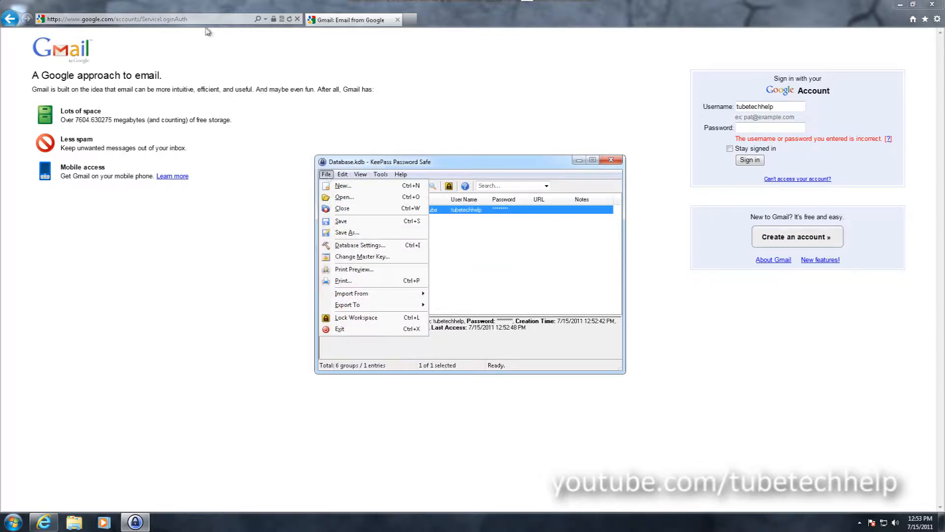
{"action": "type", "text": "keepass.info/"}
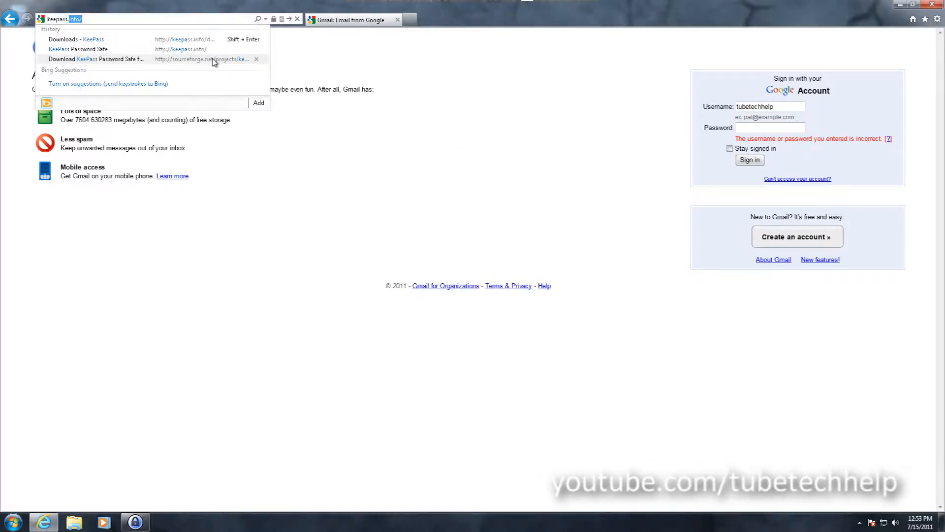
{"action": "left_click", "coordinate": [77, 49]}
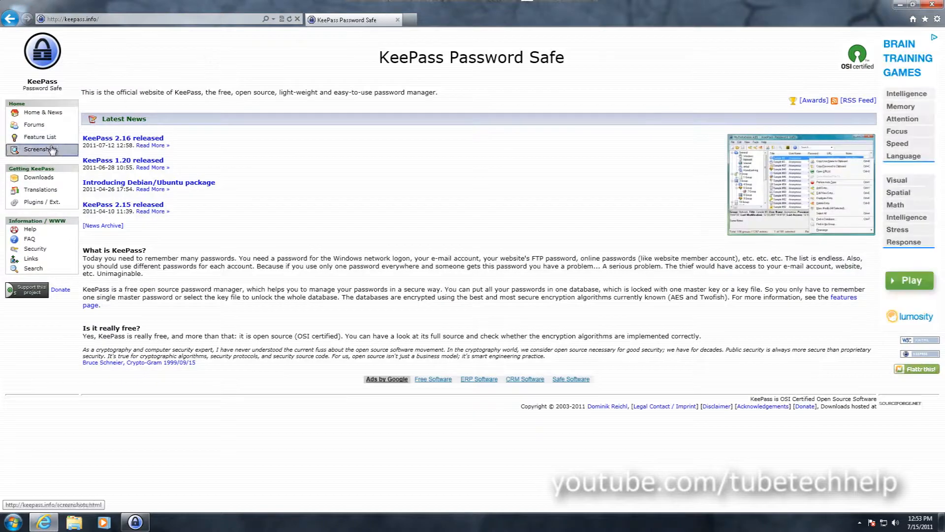
{"action": "left_click", "coordinate": [41, 201]}
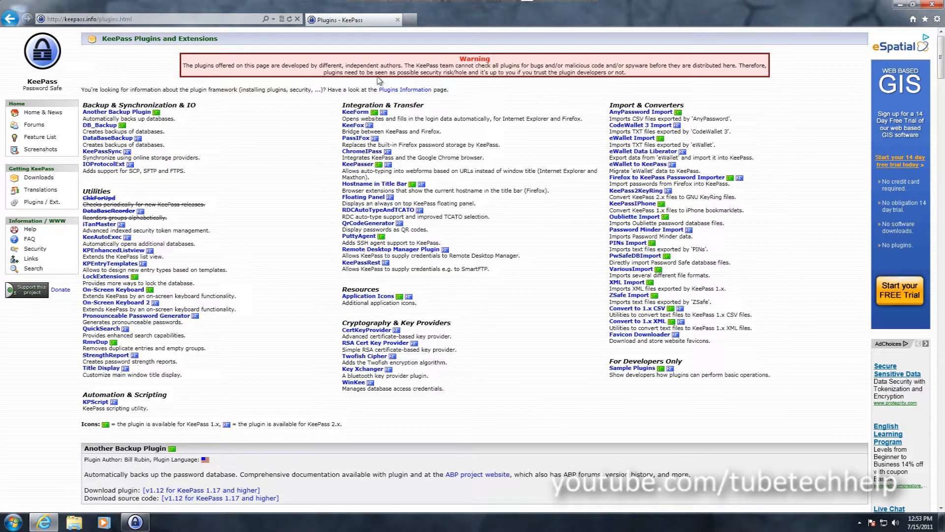
{"action": "scroll", "scroll_direction": "down", "scroll_amount": 3}
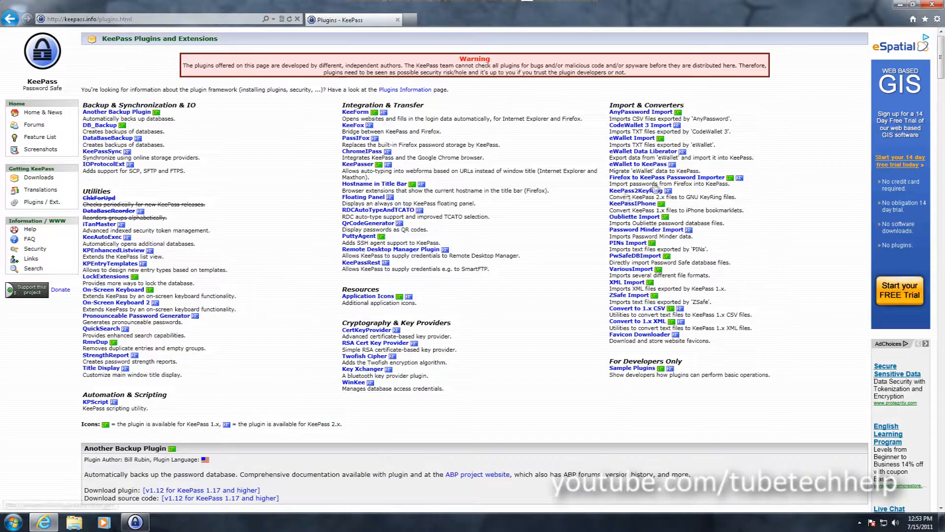
{"action": "mouse_move", "coordinate": [435, 284]}
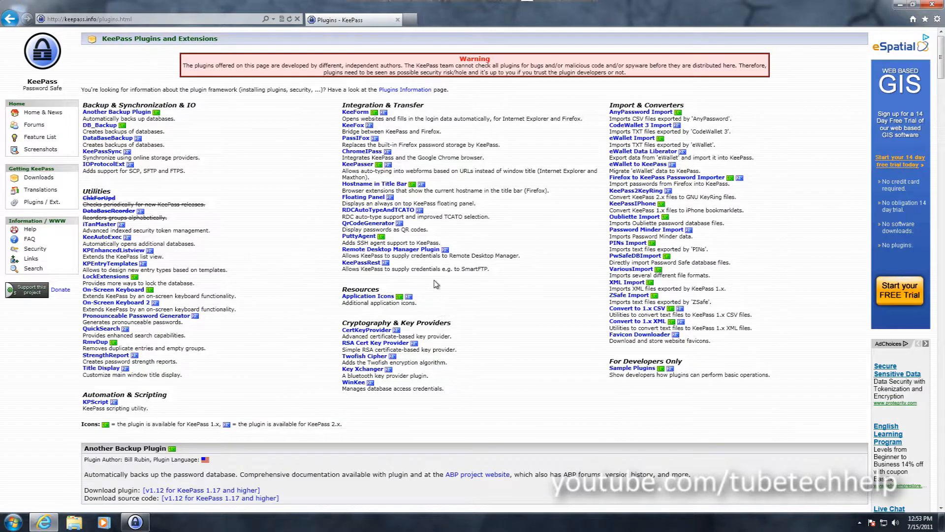